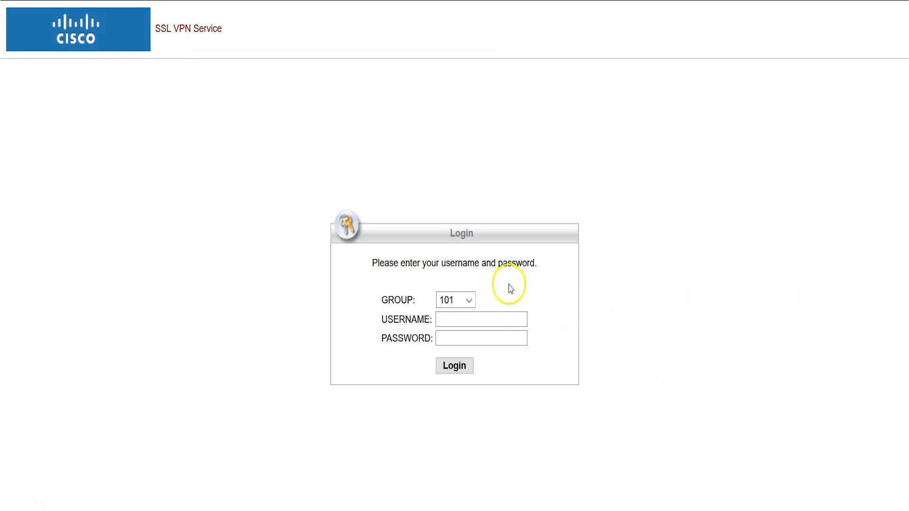
Submit the SSL VPN portal login as group 88 with username, password and second password
left_click(454, 300)
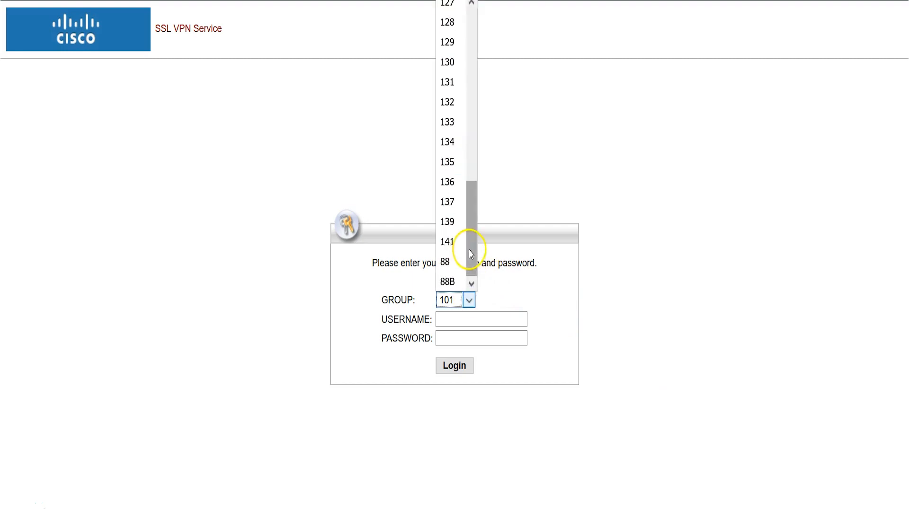
left_click(445, 261)
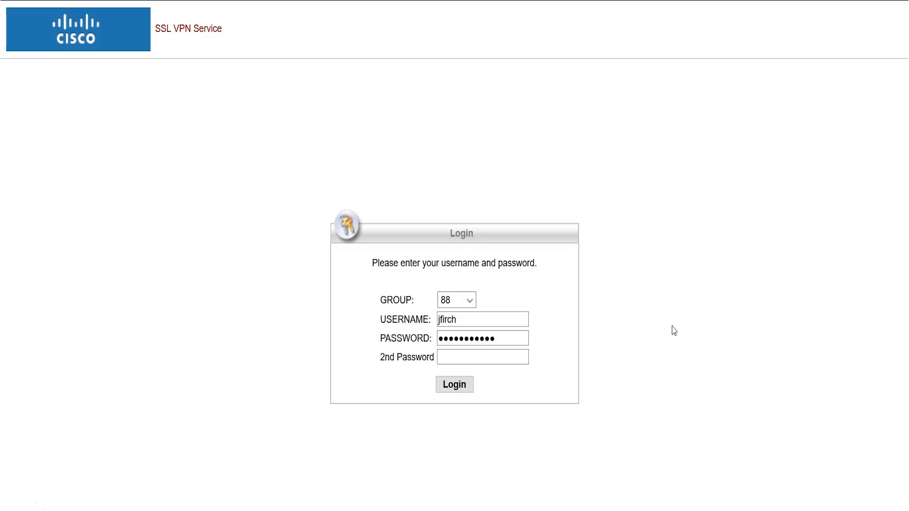
type("••••")
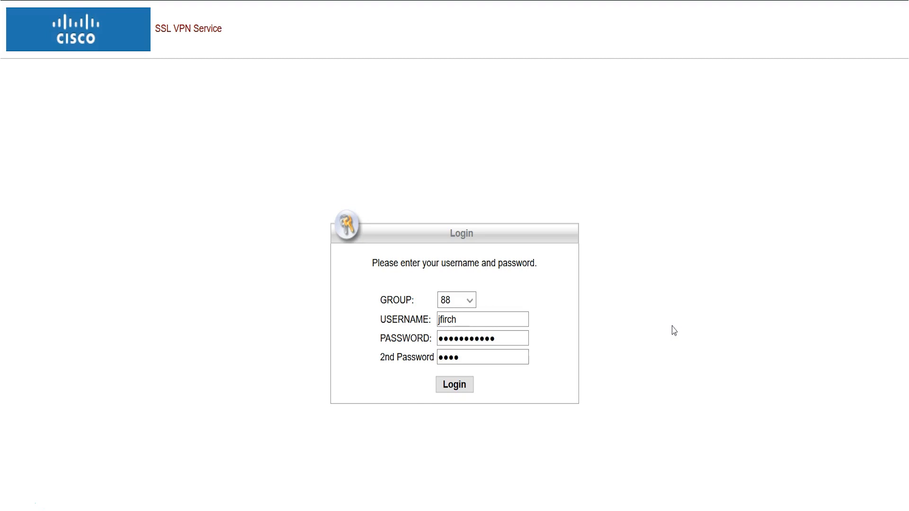
left_click(454, 384)
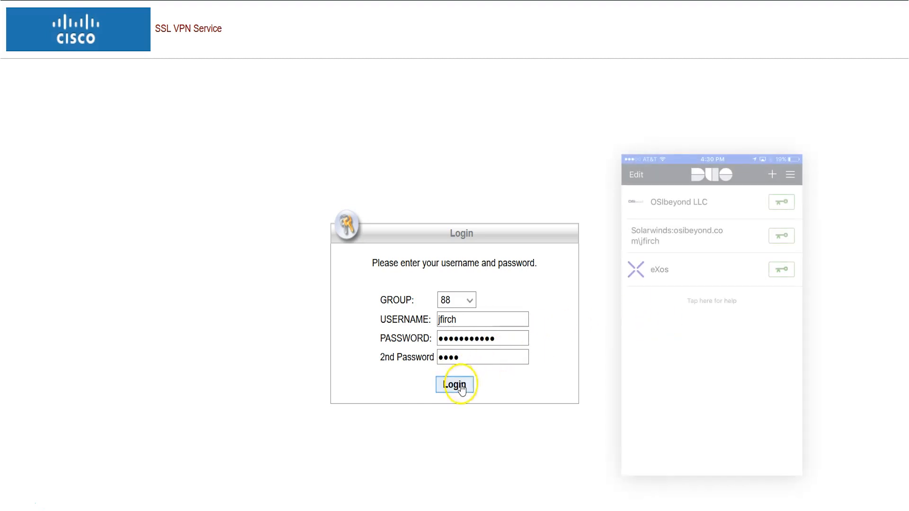
left_click(455, 385)
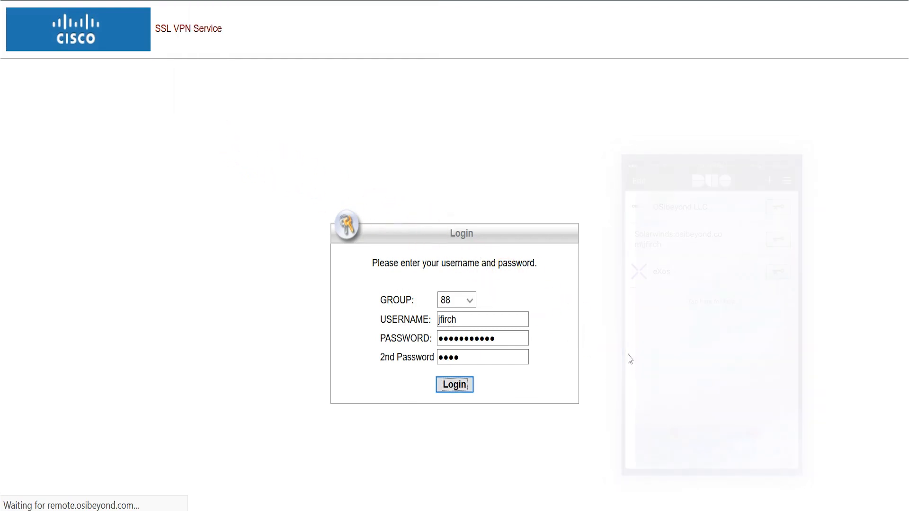
Download the Windows Desktop AnyConnect installer from the Manual Installation page and save the file
left_click(454, 384)
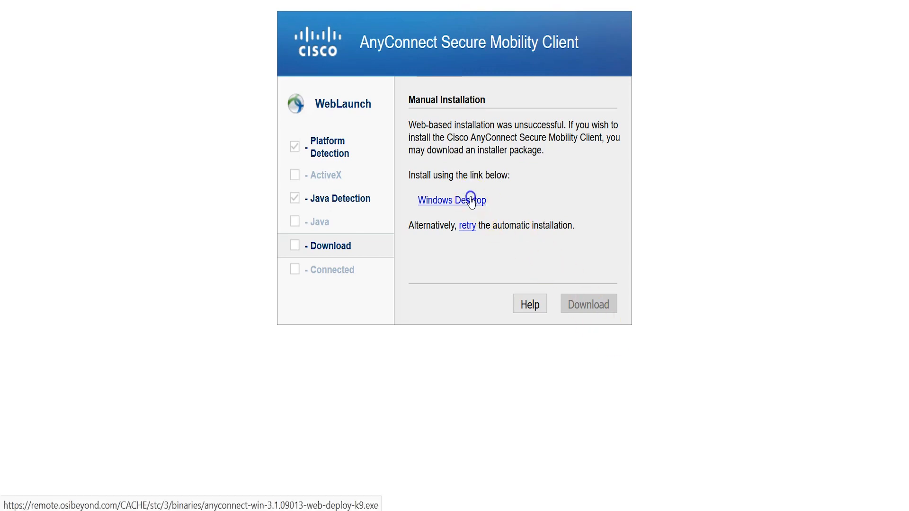
left_click(452, 199)
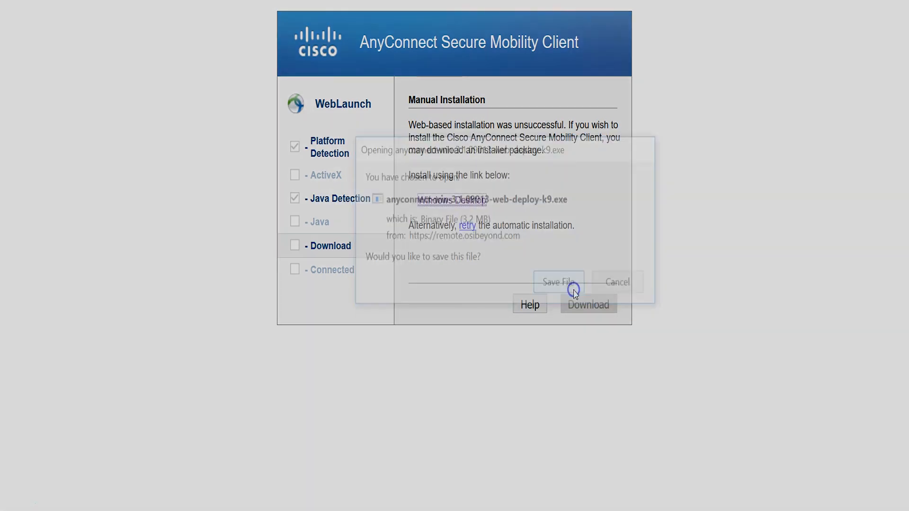
left_click(557, 282)
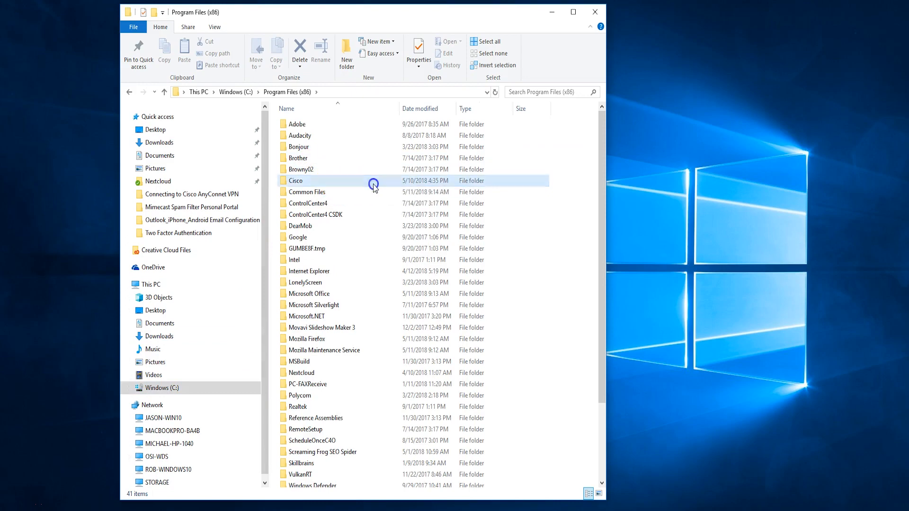
Launch vpnui.exe from Program Files (x86)\Cisco\Cisco AnyConnect Secure Mobility Client
double_click(296, 180)
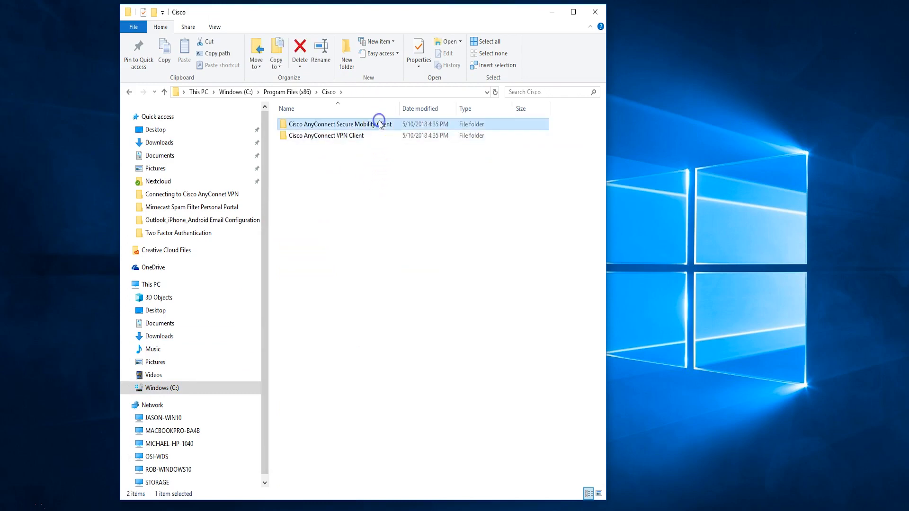
double_click(335, 124)
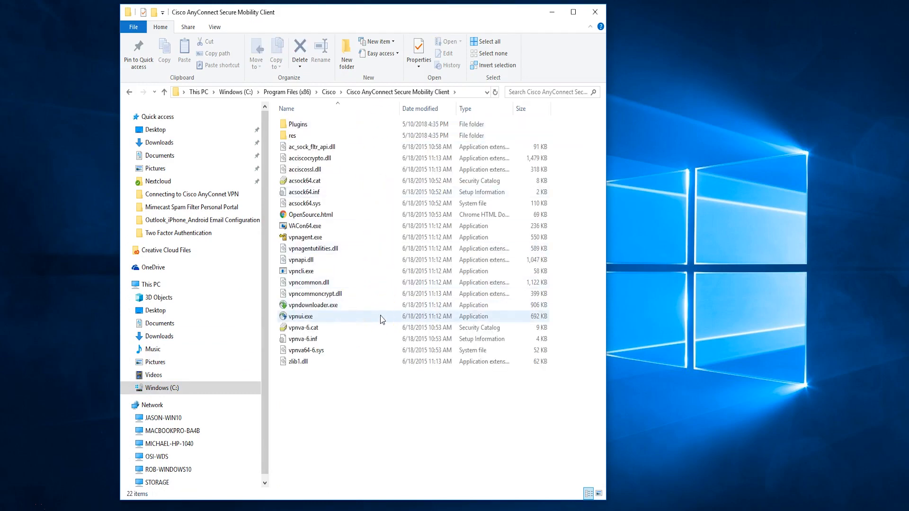
double_click(300, 316)
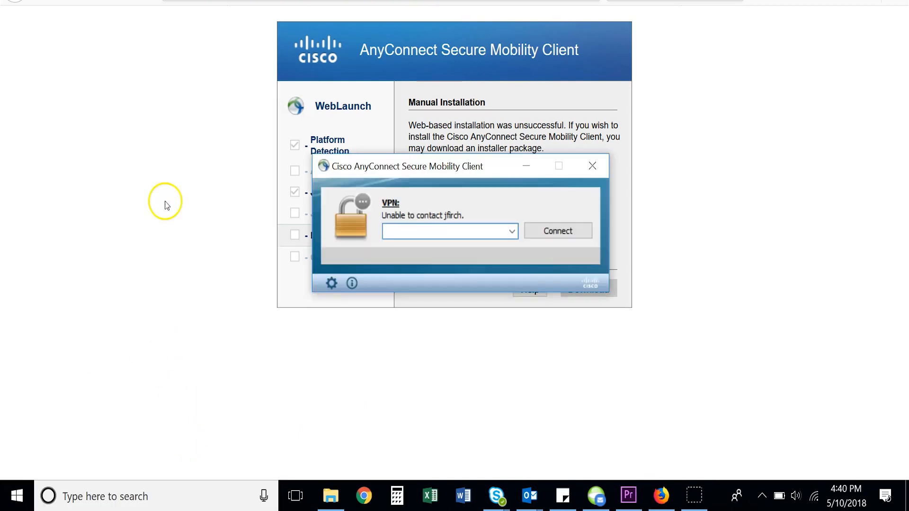
Connect the AnyConnect client to the VPN server remote.osibeyond.com
type("remote.osibeyond.")
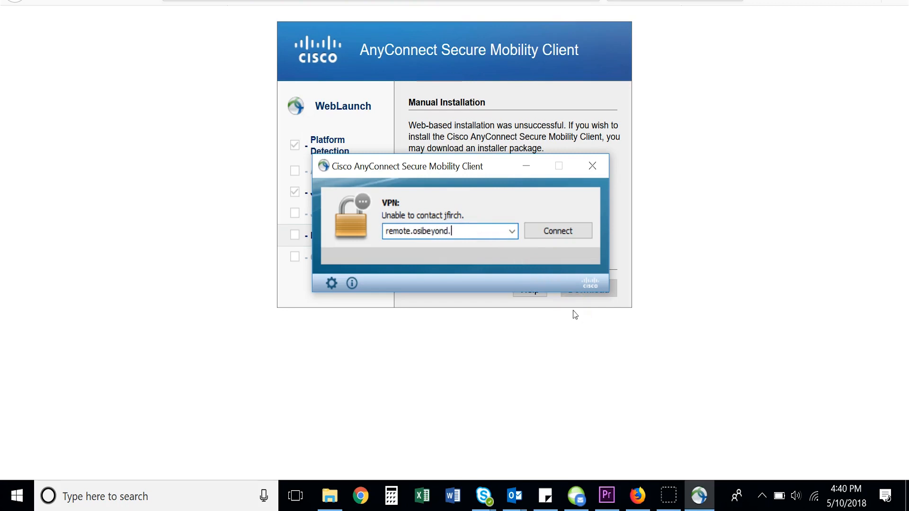
left_click(558, 231)
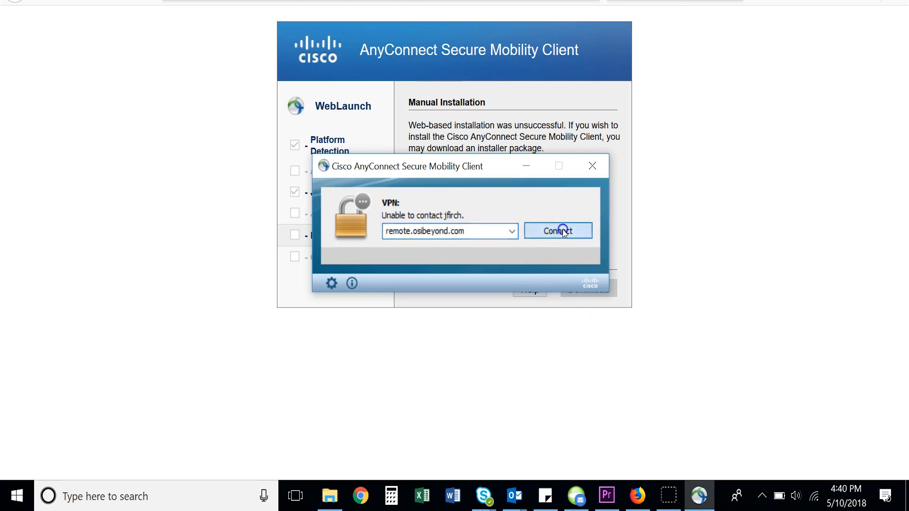
left_click(558, 231)
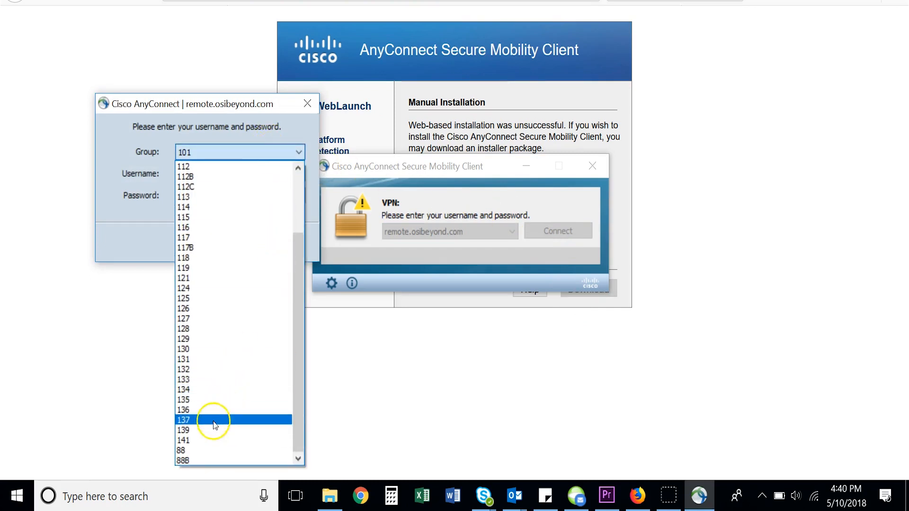
Log in to the VPN as group 88 with username, password and second password
left_click(183, 451)
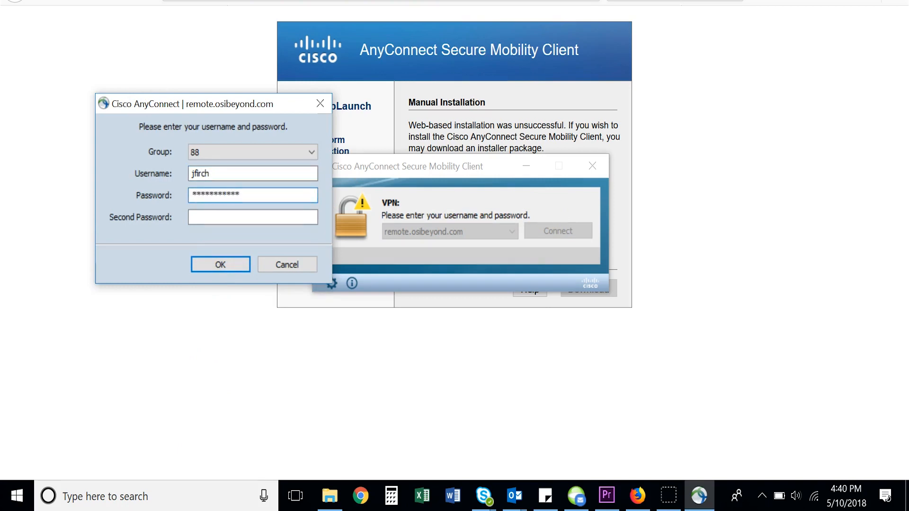
type("****")
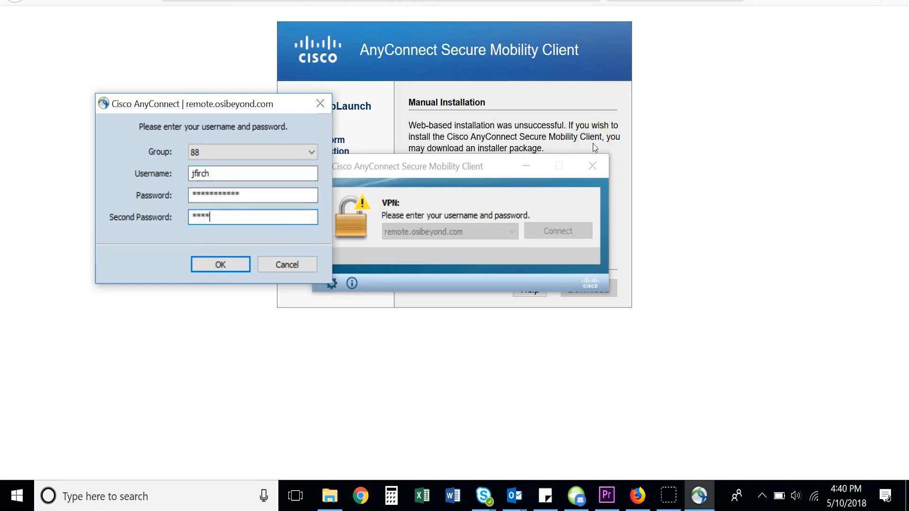
left_click(220, 264)
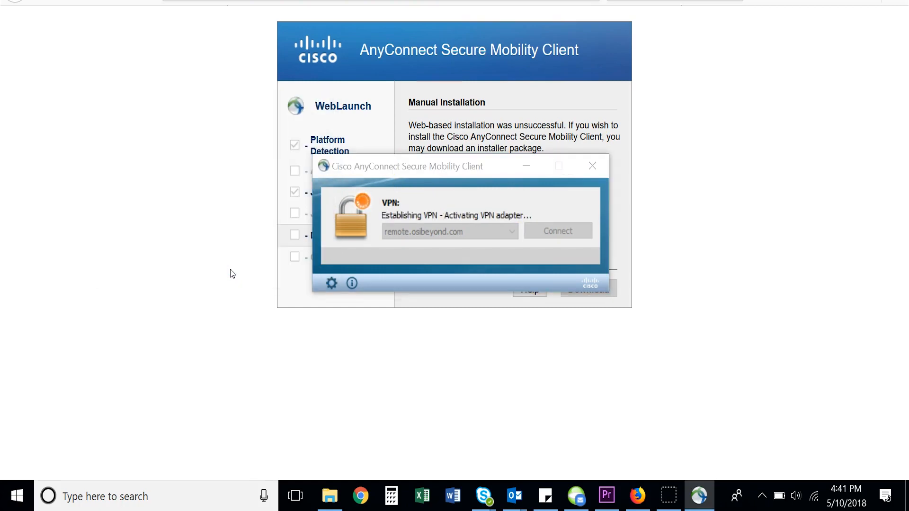